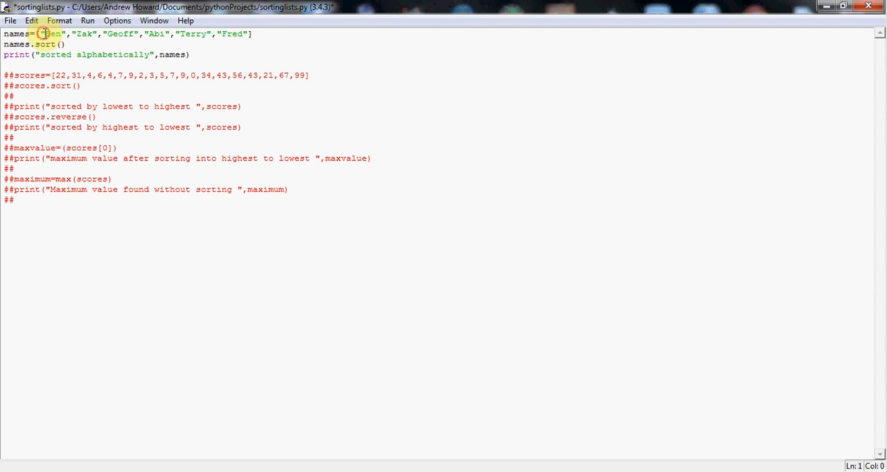
# Review the names list, including Ben, and the names.sort() and print lines
pyautogui.moveTo(45, 33); pyautogui.dragTo(249, 33)
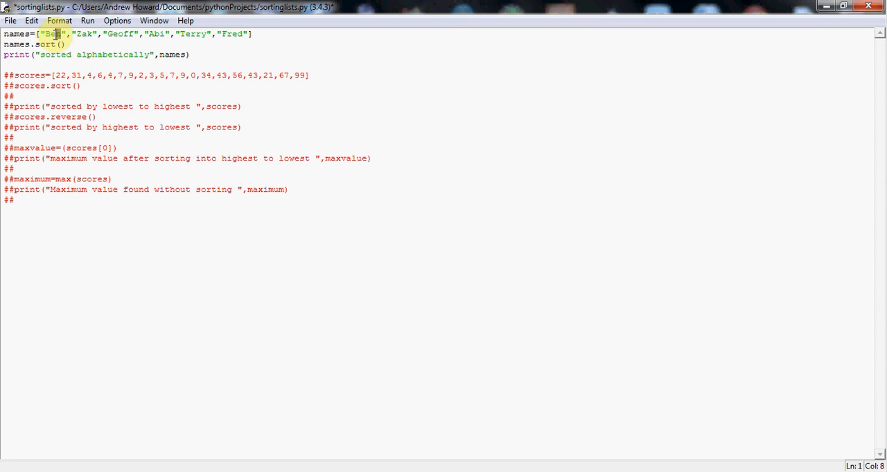
pyautogui.doubleClick(52, 34)
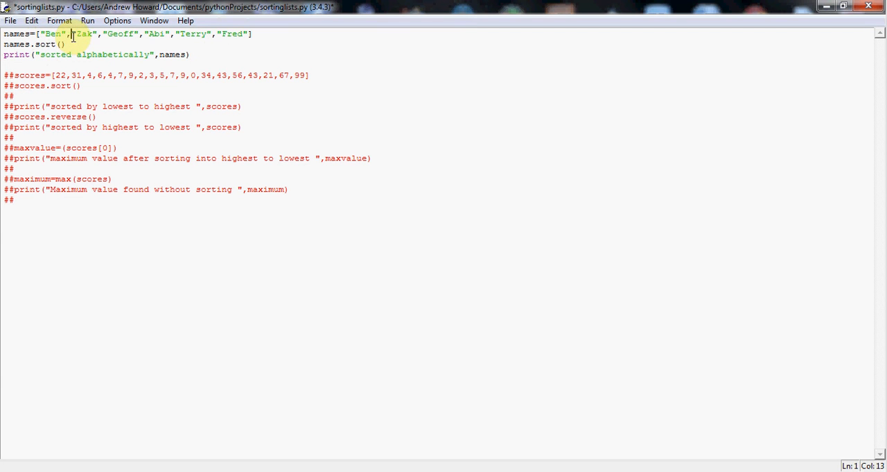
pyautogui.moveTo(117, 36)
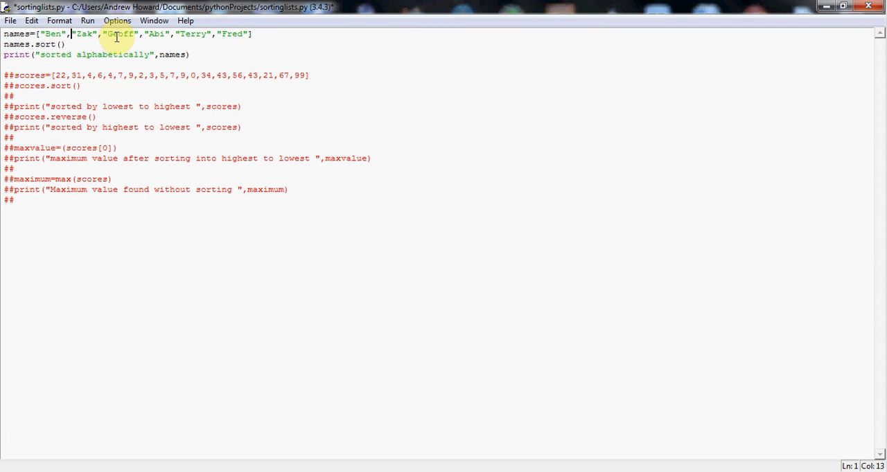
pyautogui.click(258, 34)
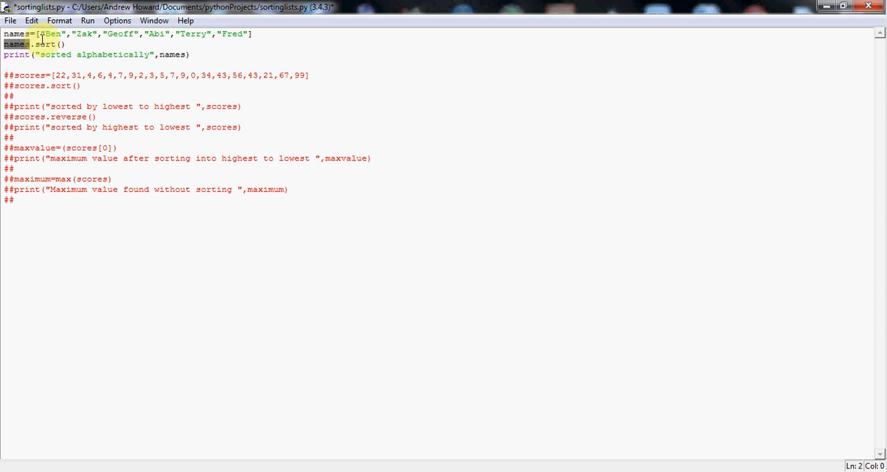
pyautogui.click(34, 45)
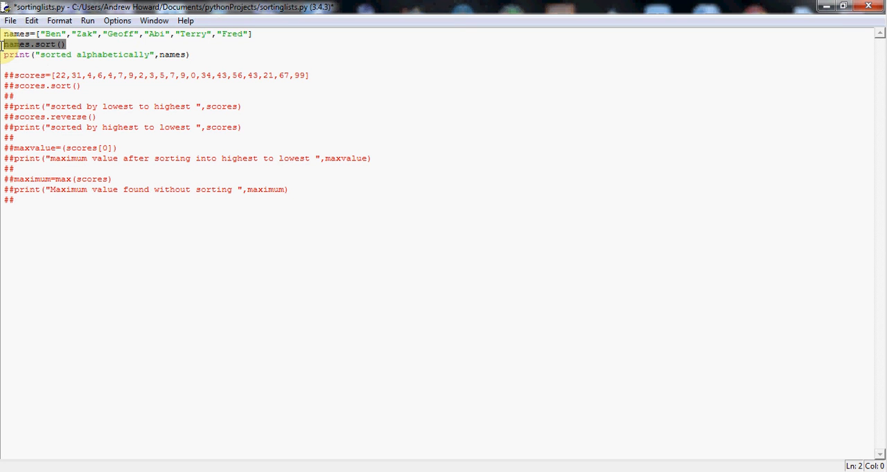
pyautogui.click(193, 55)
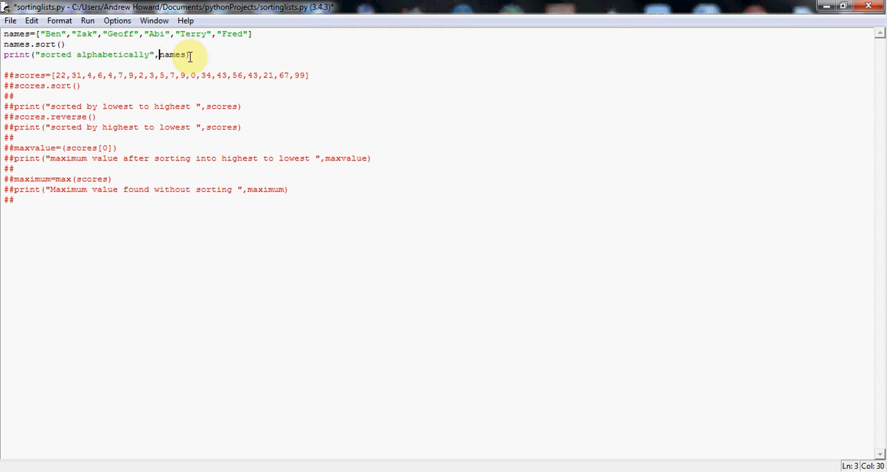
pyautogui.doubleClick(179, 54)
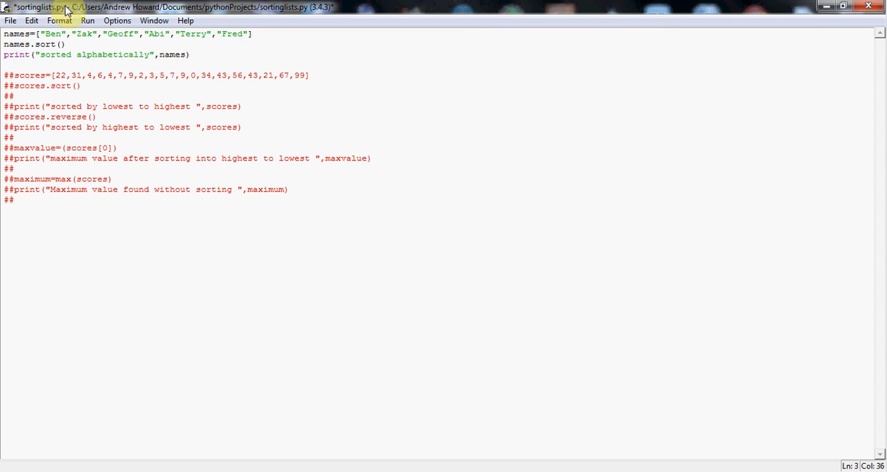
# Save and run the module so the shell prints Abi, Ben, Fred, Geoff, Terry, Zak
pyautogui.click(93, 20)
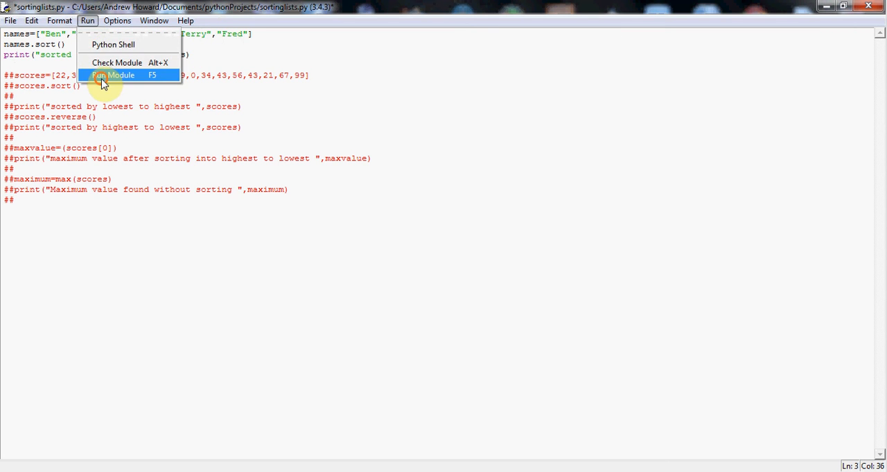
pyautogui.click(113, 75)
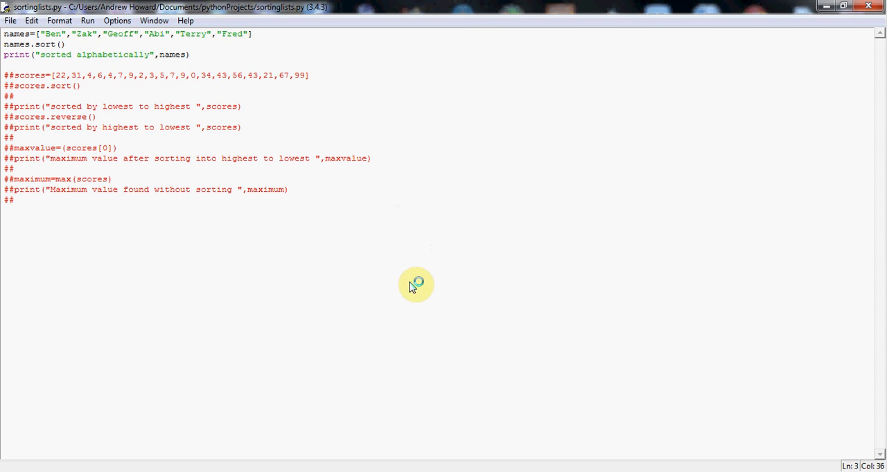
pyautogui.press('F5')
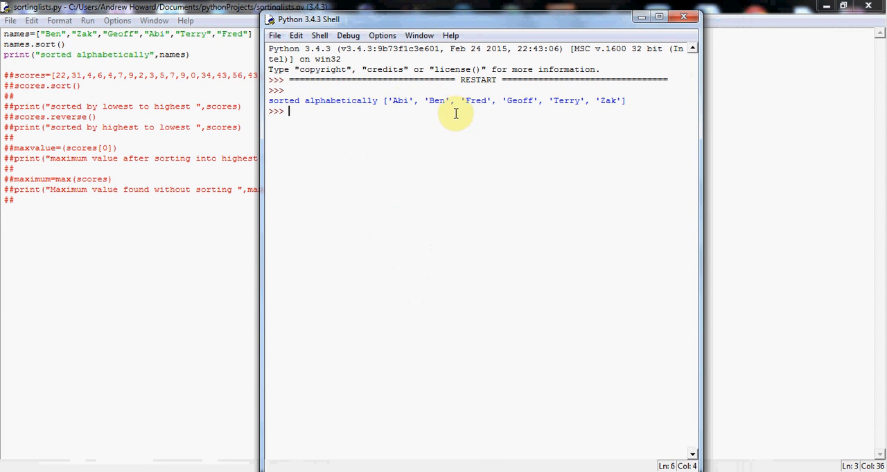
pyautogui.moveTo(521, 114)
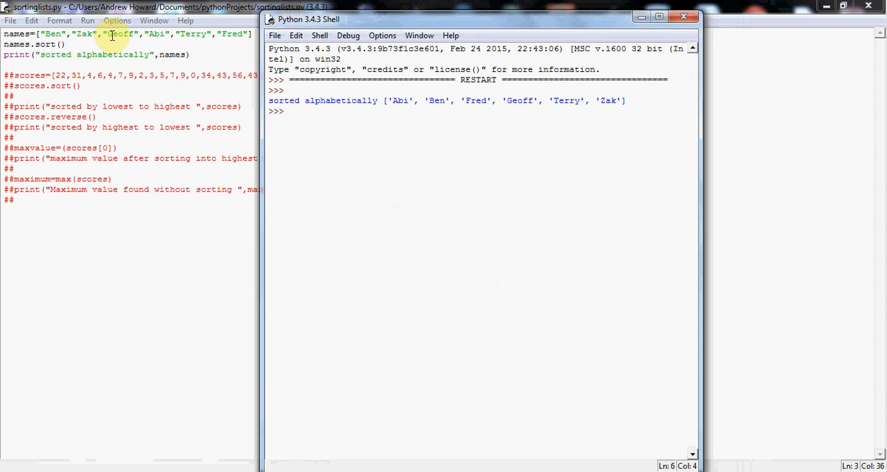
pyautogui.moveTo(459, 143)
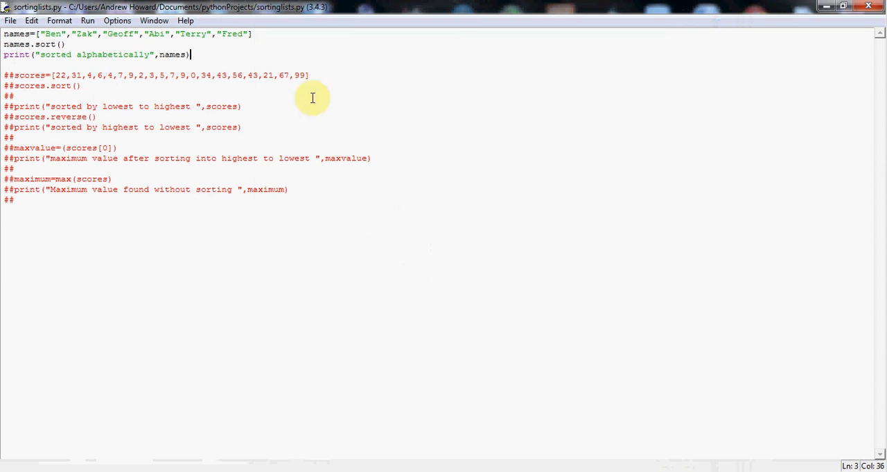
# Apply Comment Out Region to the names list, names.sort() and print lines
pyautogui.moveTo(3, 33); pyautogui.dragTo(191, 54)
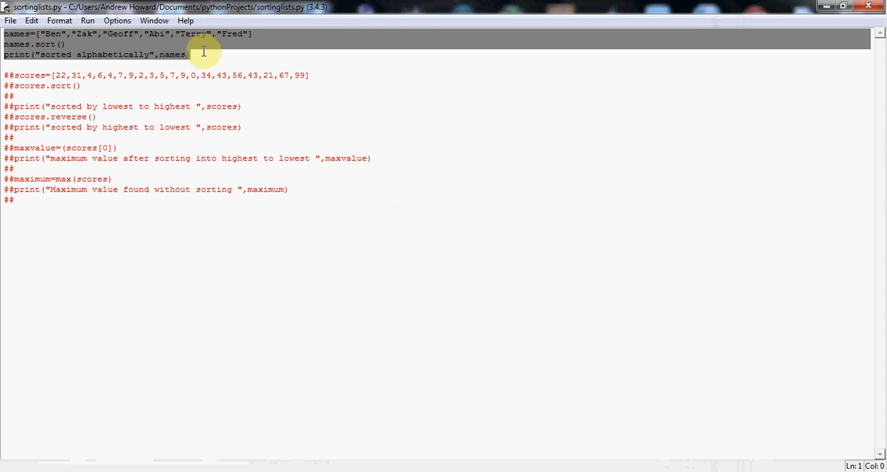
pyautogui.click(58, 20)
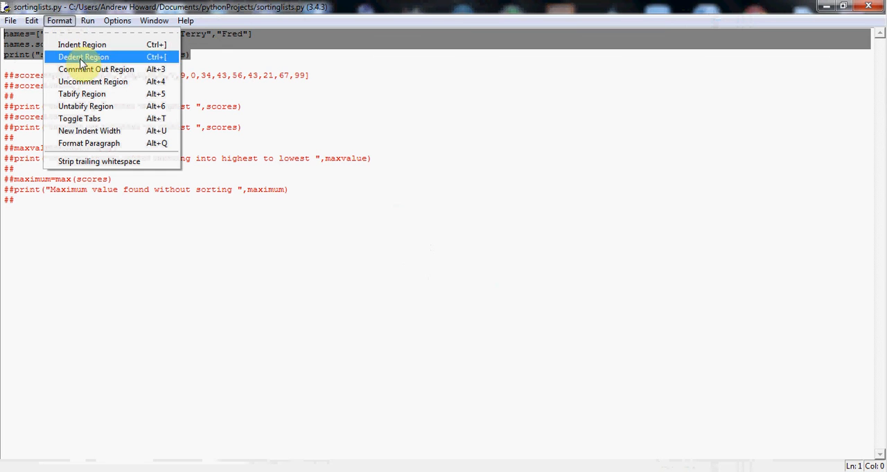
pyautogui.click(93, 70)
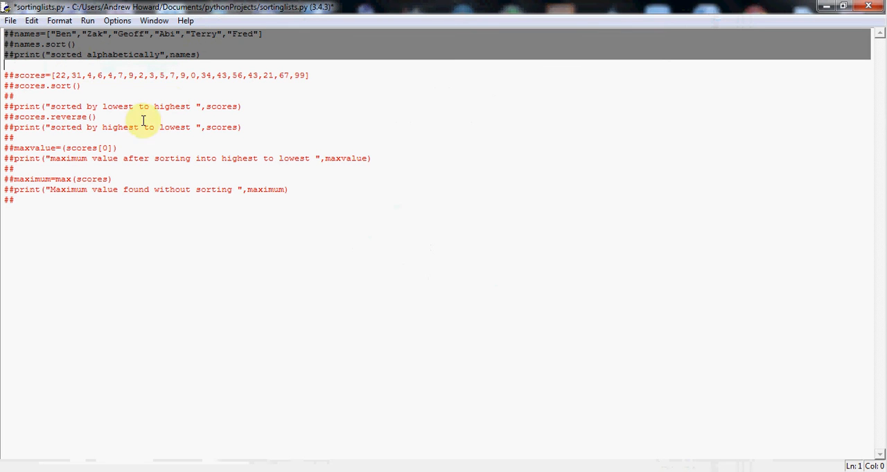
pyautogui.click(58, 21)
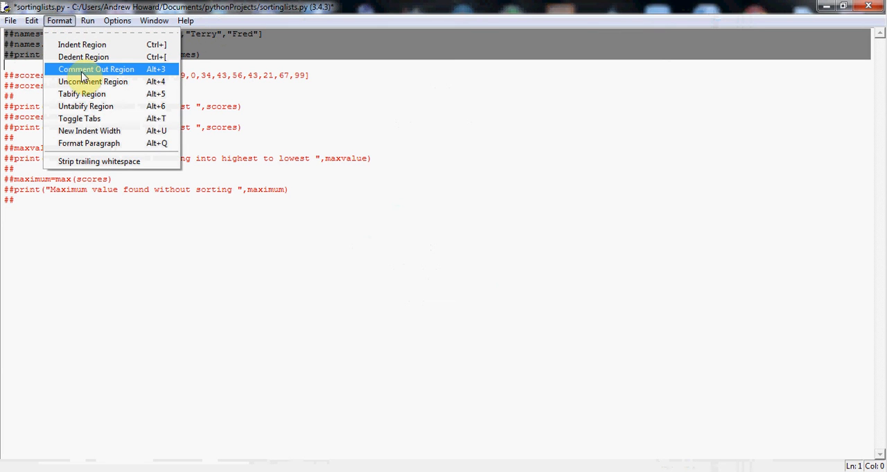
pyautogui.moveTo(92, 81)
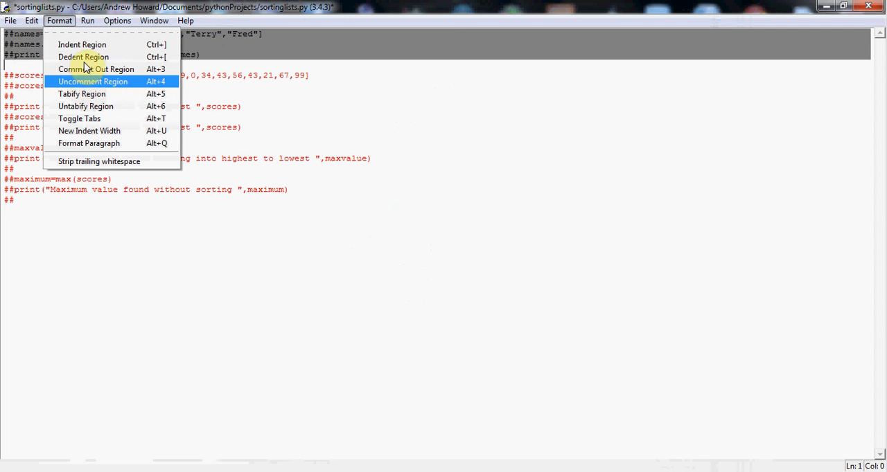
pyautogui.moveTo(86, 44)
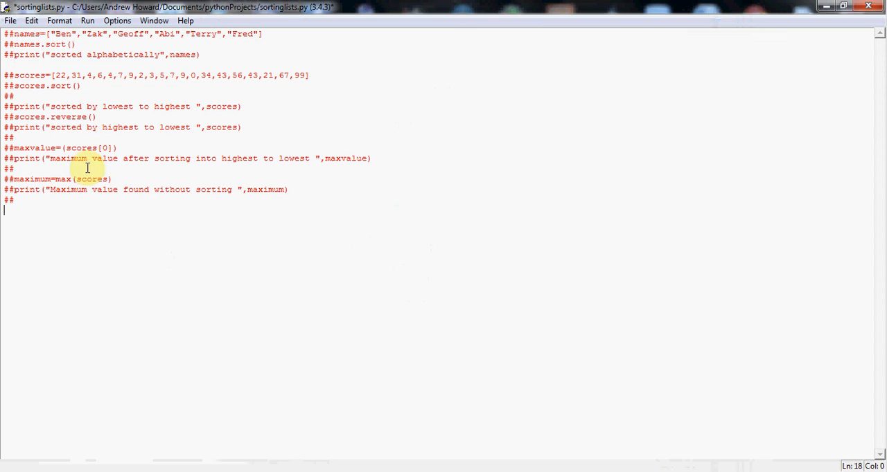
pyautogui.moveTo(260, 107)
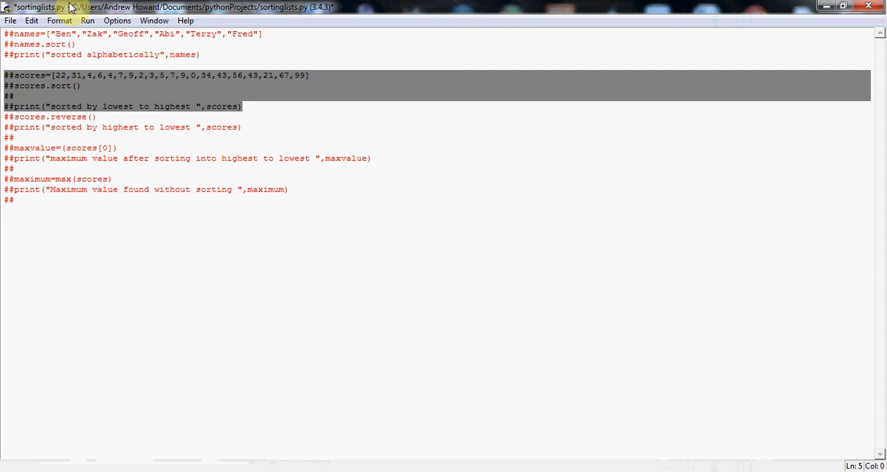
# Reactivate the scores list, scores.sort() and the 'sorted by lowest to highest' print line
pyautogui.click(59, 21)
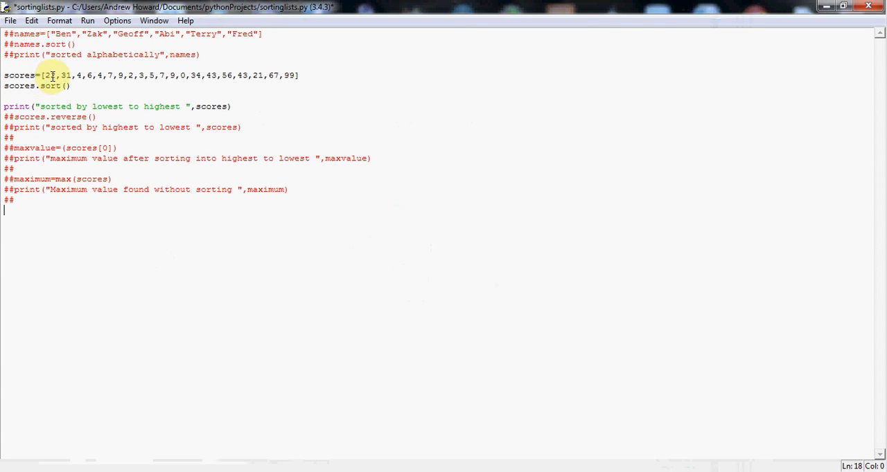
pyautogui.click(64, 74)
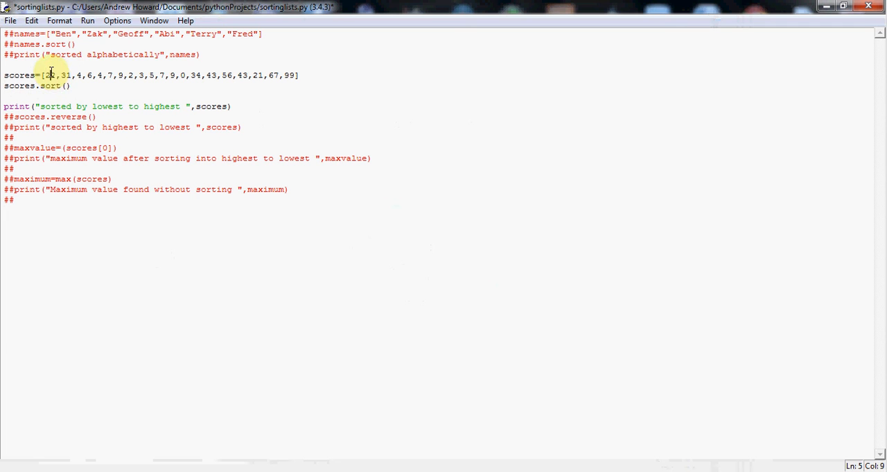
pyautogui.write('2')
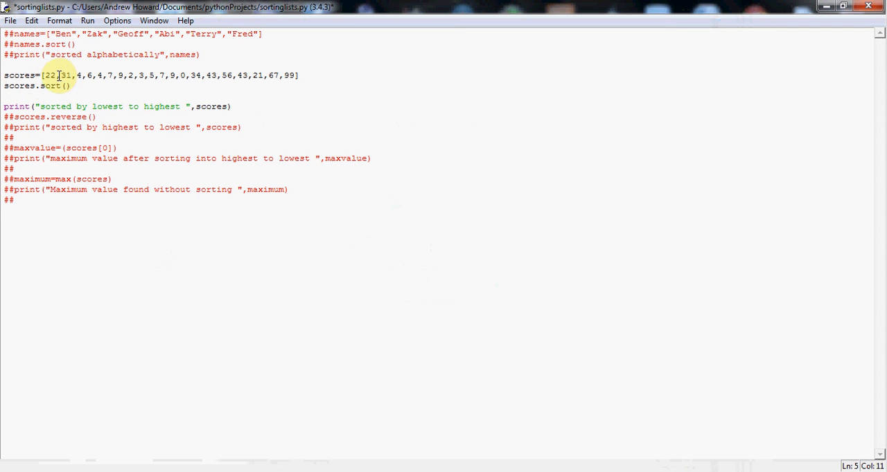
pyautogui.doubleClick(52, 75)
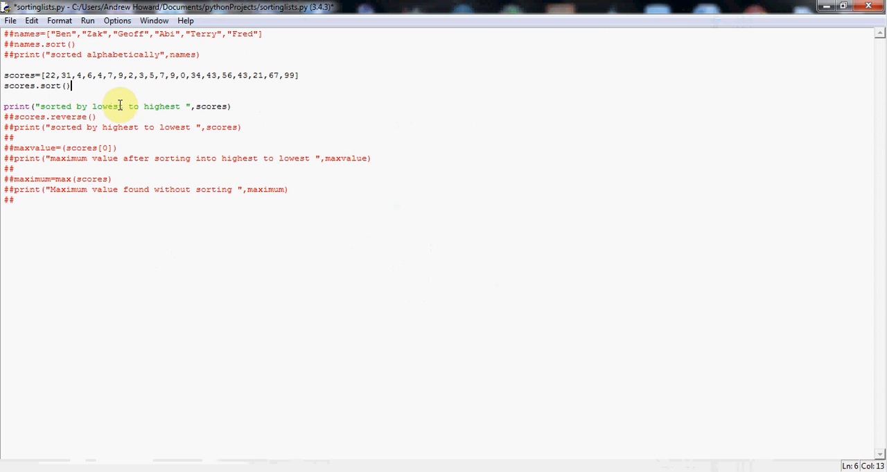
pyautogui.moveTo(201, 106)
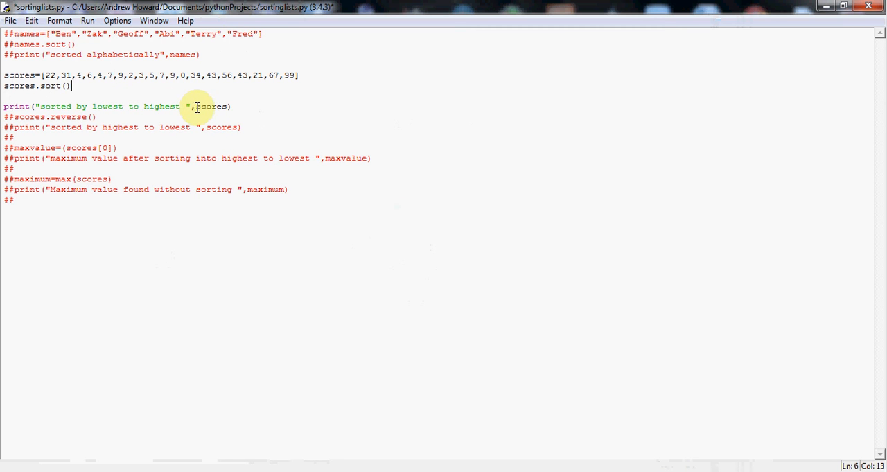
pyautogui.moveTo(155, 89)
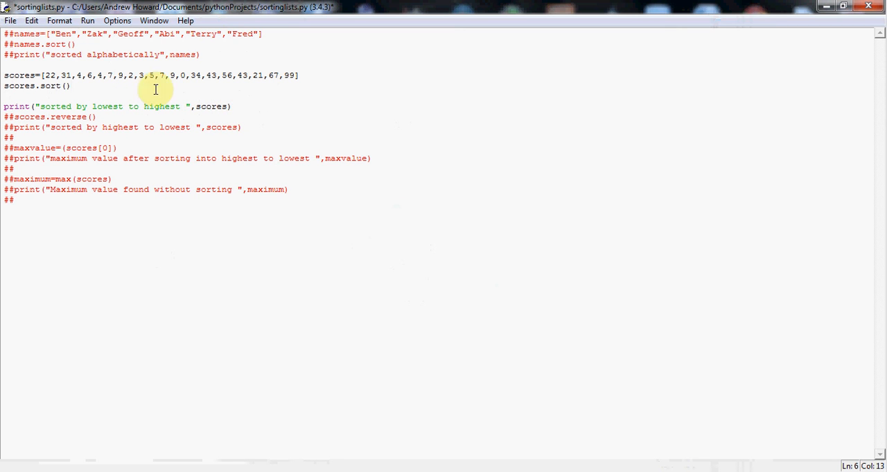
# Save and run the script, showing scores from 0 up to 99, then close the shell
pyautogui.click(90, 20)
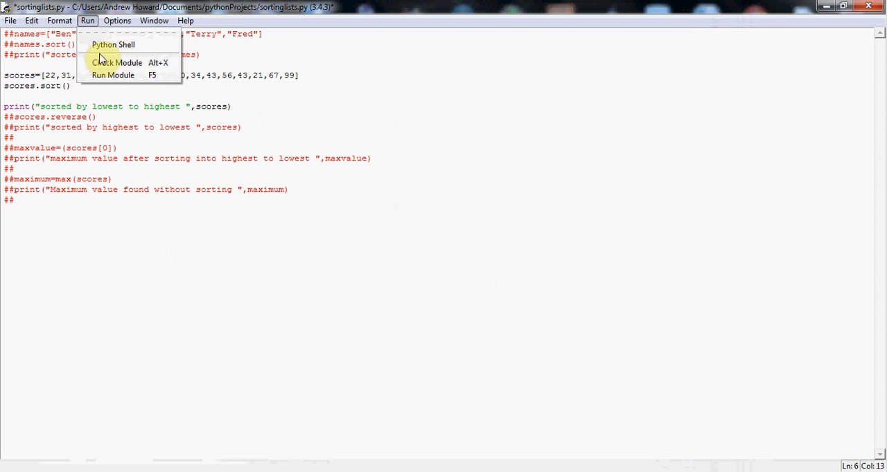
pyautogui.click(113, 74)
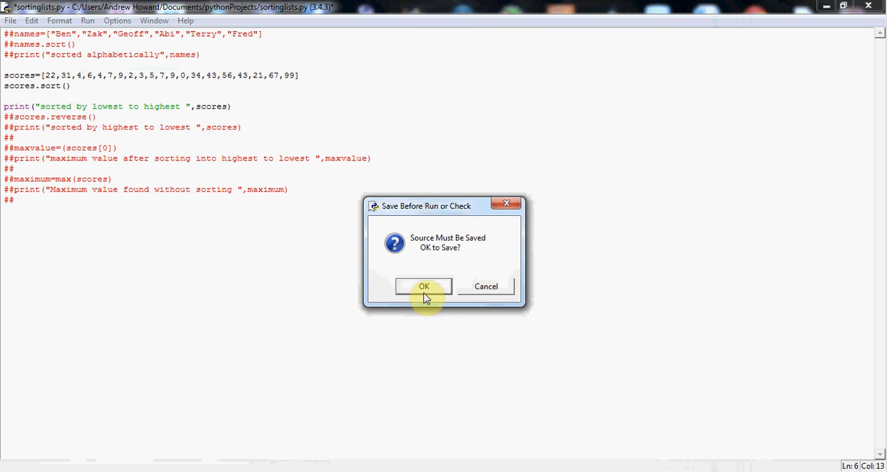
pyautogui.click(424, 286)
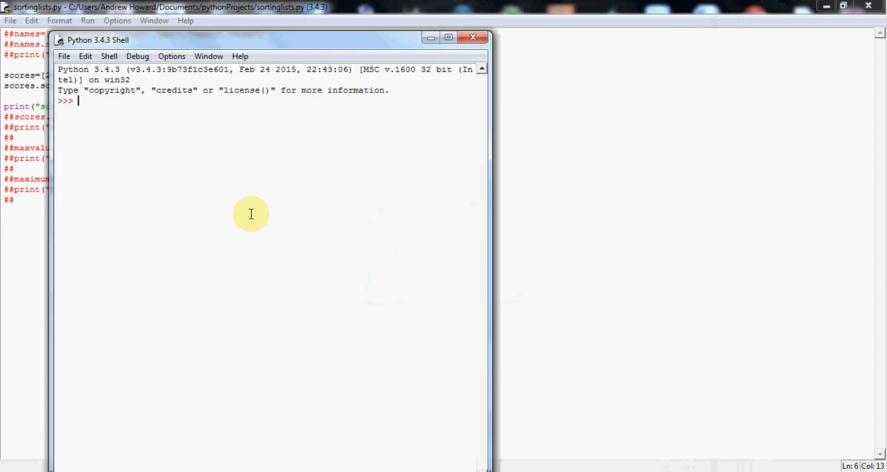
pyautogui.press('F5')
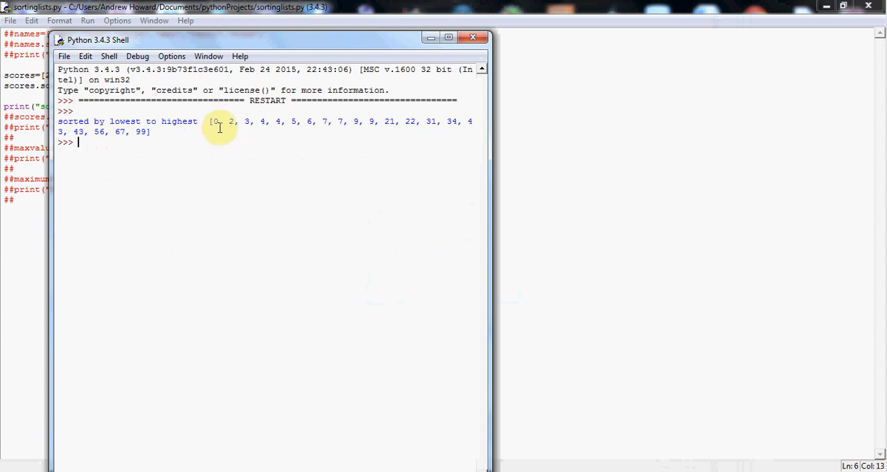
pyautogui.moveTo(156, 131)
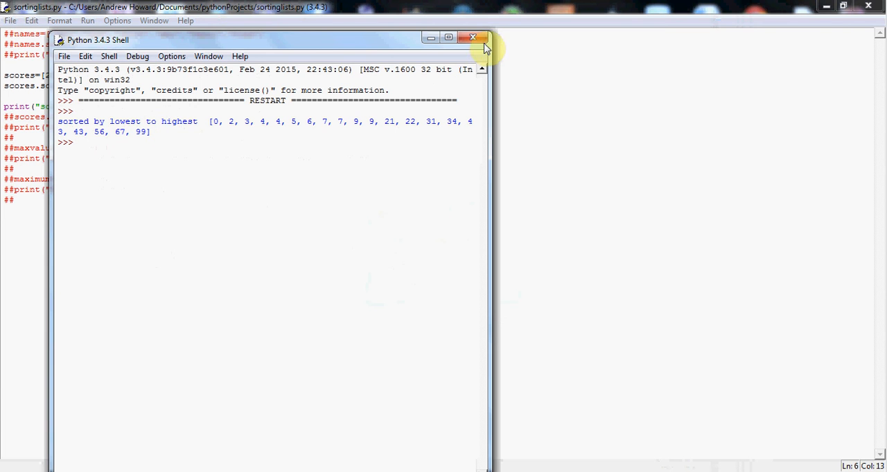
pyautogui.moveTo(229, 112)
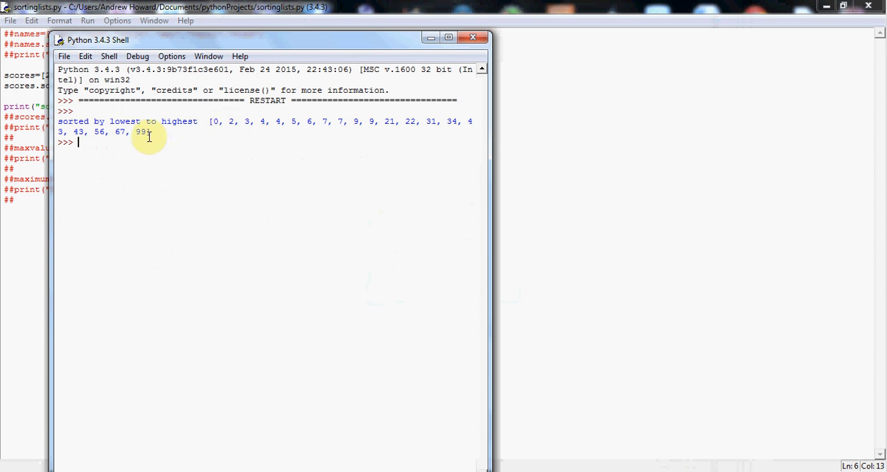
pyautogui.moveTo(238, 114)
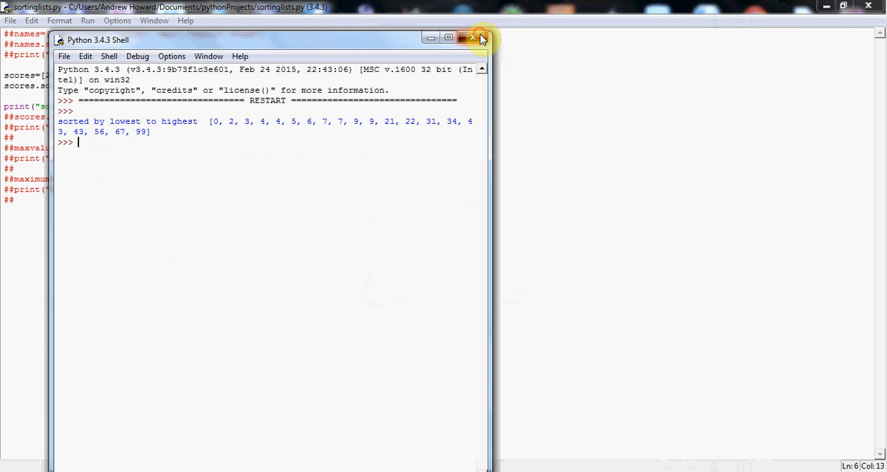
pyautogui.click(472, 39)
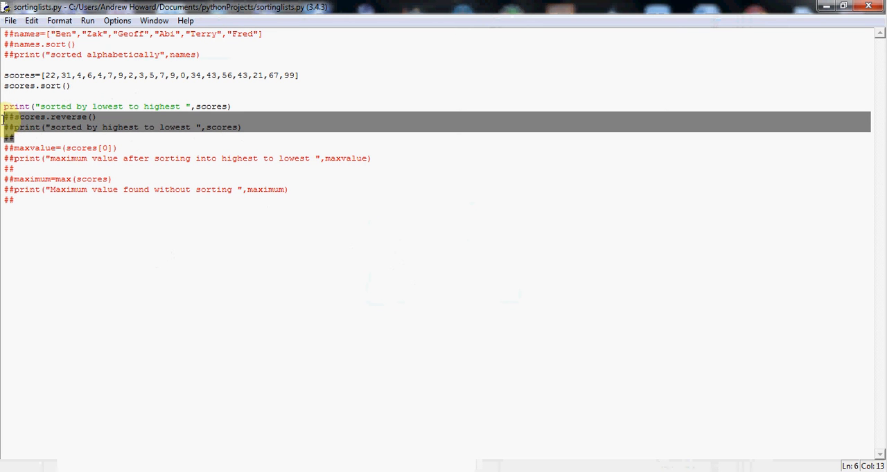
# Remove the ## markers from scores.reverse() and the highest-to-lowest print line
pyautogui.click(70, 21)
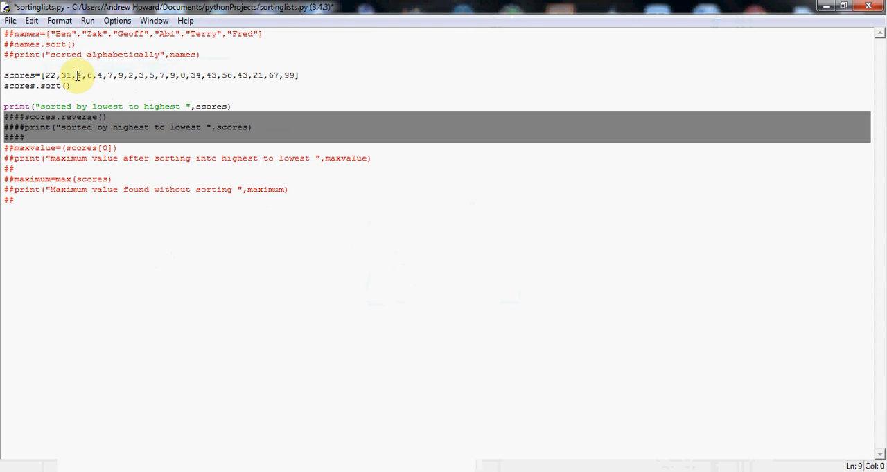
pyautogui.click(59, 21)
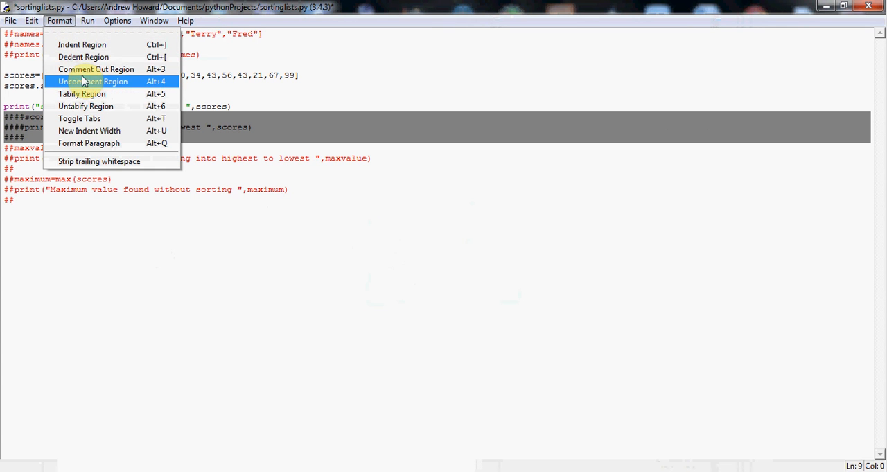
pyautogui.click(92, 81)
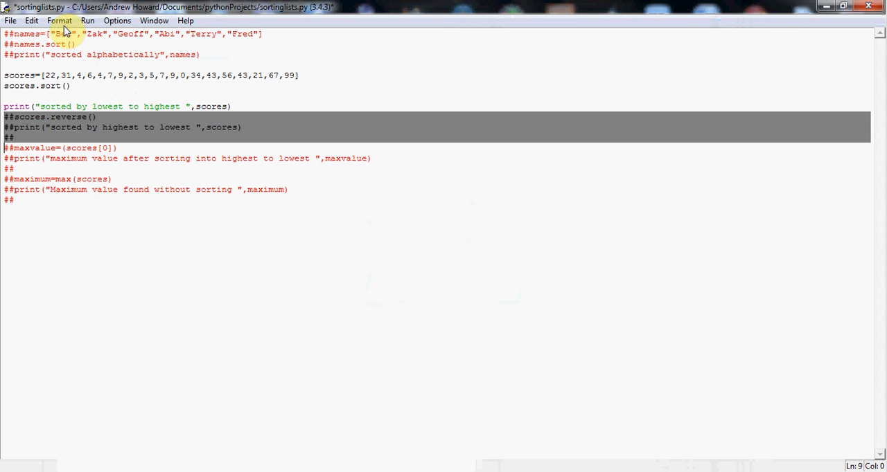
pyautogui.click(59, 20)
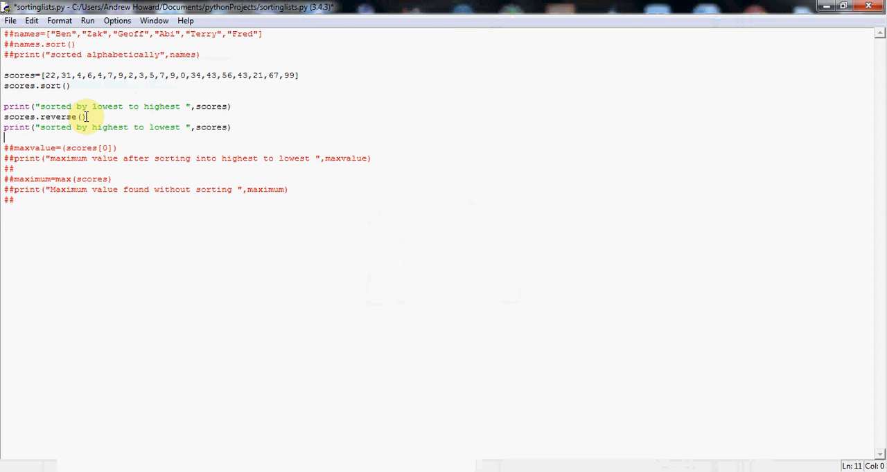
pyautogui.click(233, 127)
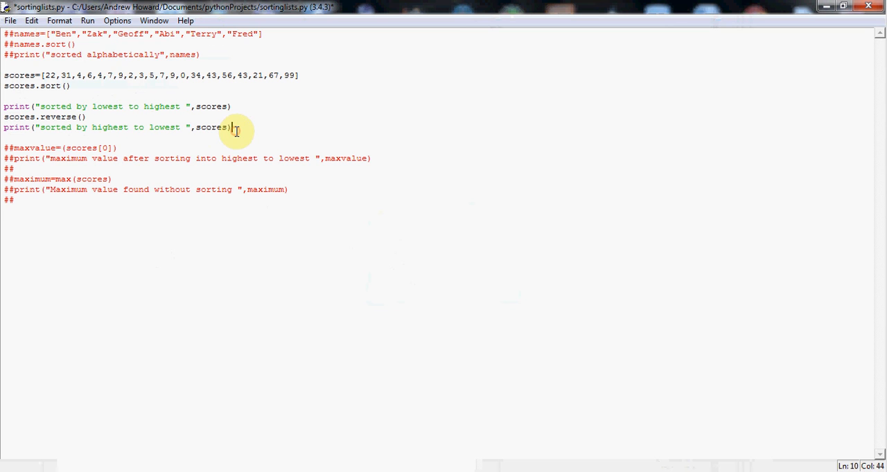
pyautogui.moveTo(121, 111)
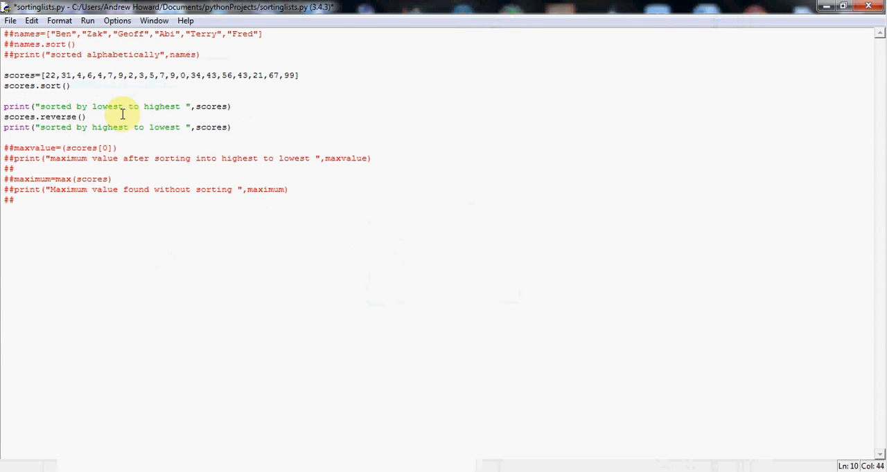
pyautogui.click(57, 20)
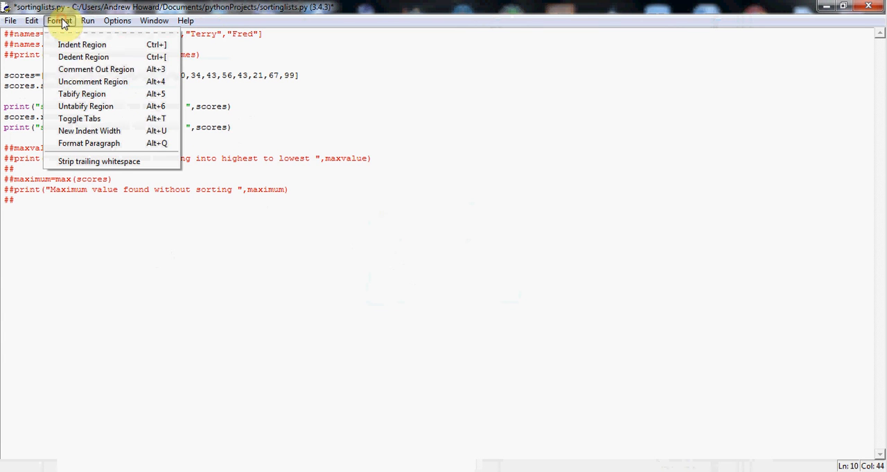
pyautogui.click(90, 20)
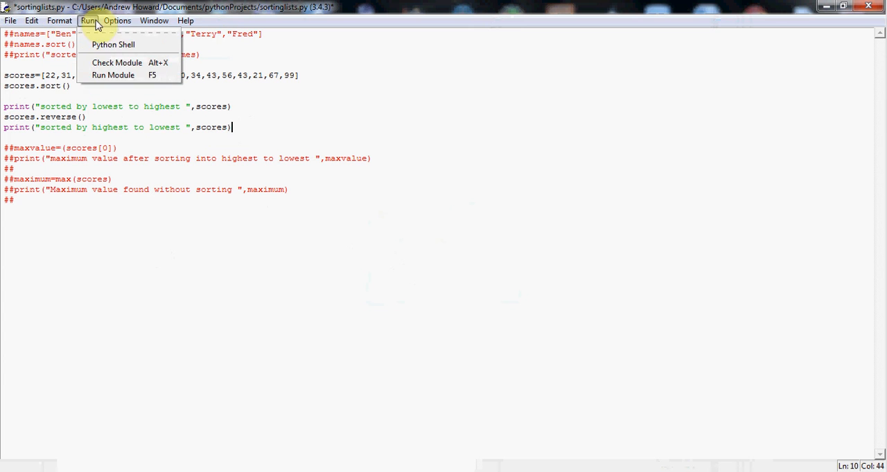
# Save and run the script, printing the scores lowest-to-highest and highest-to-lowest
pyautogui.click(113, 75)
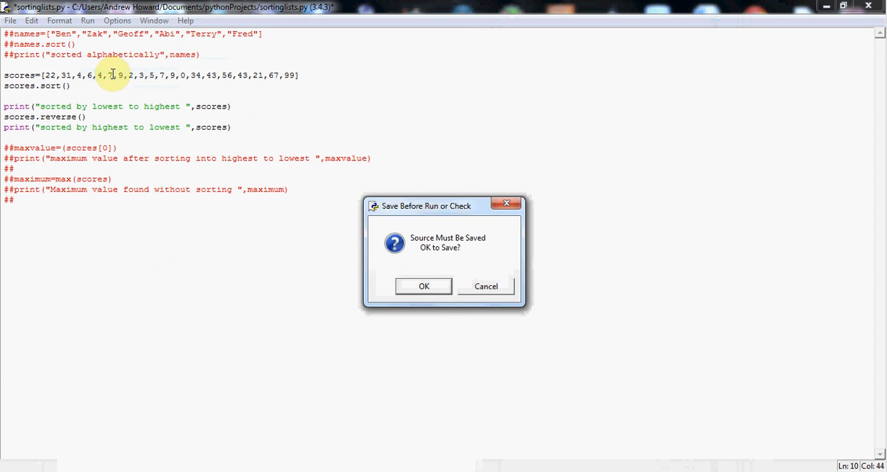
pyautogui.click(423, 286)
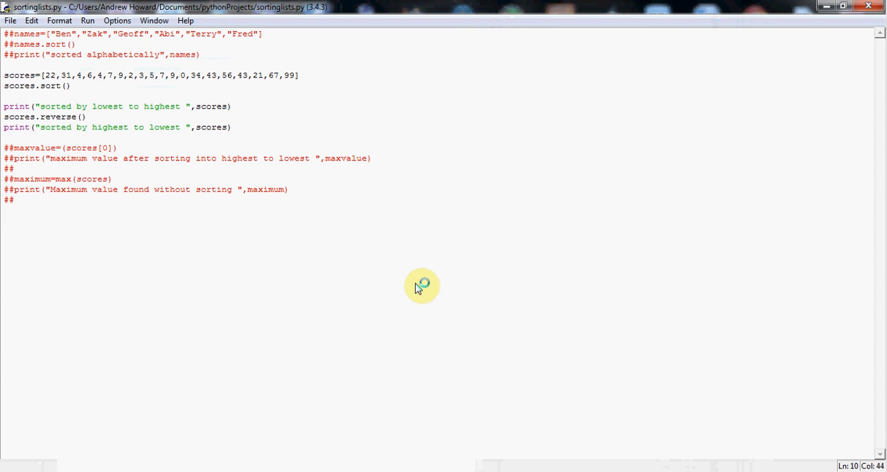
pyautogui.press('F5')
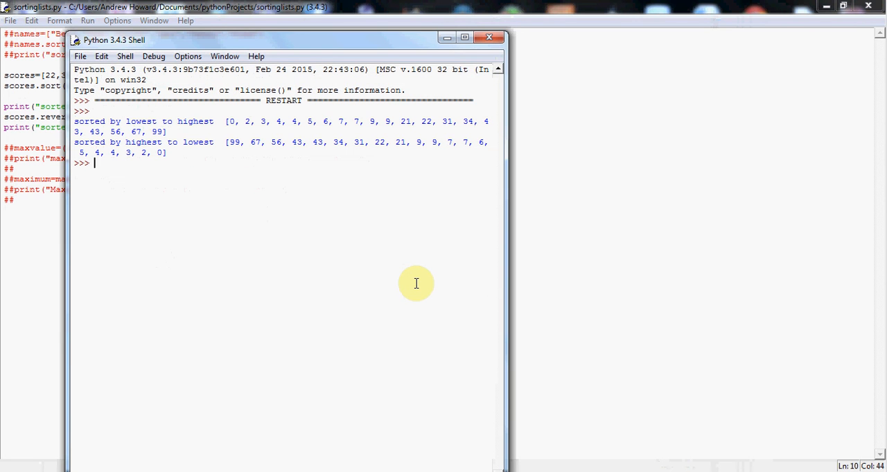
pyautogui.moveTo(241, 122)
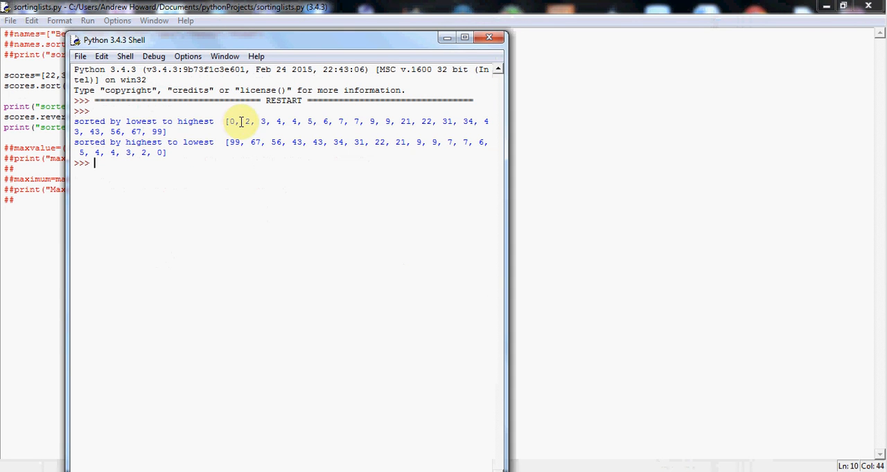
pyautogui.moveTo(238, 122)
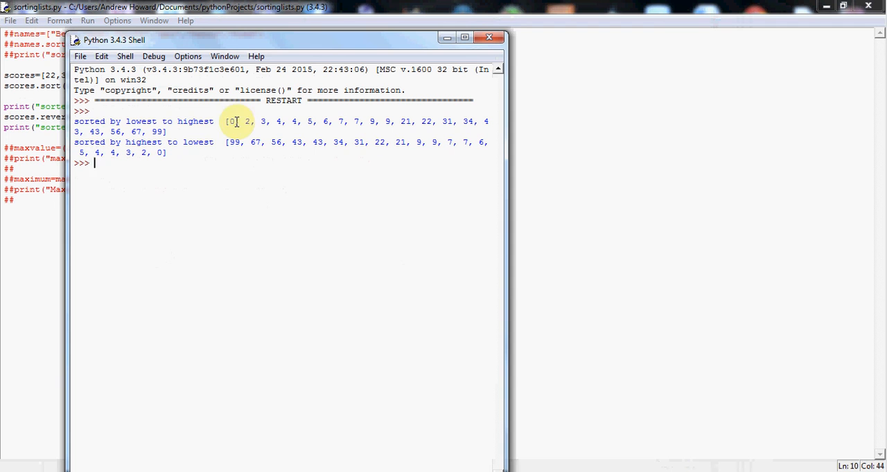
pyautogui.moveTo(239, 144)
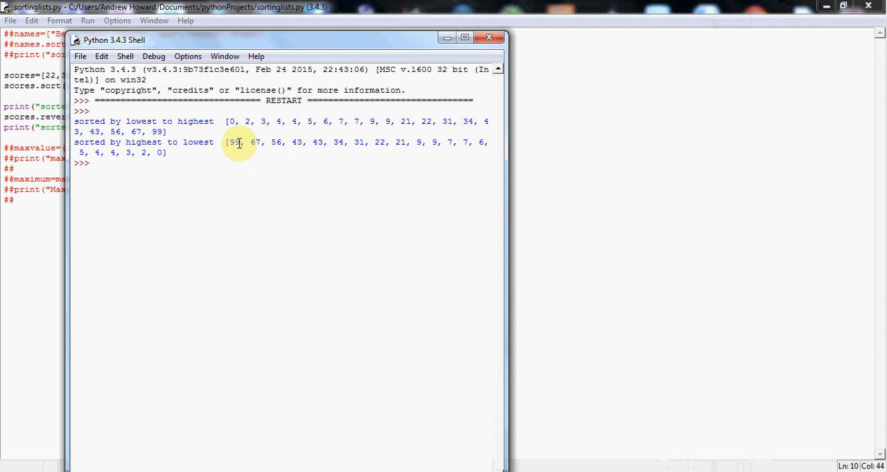
pyautogui.moveTo(243, 142); pyautogui.dragTo(295, 142)
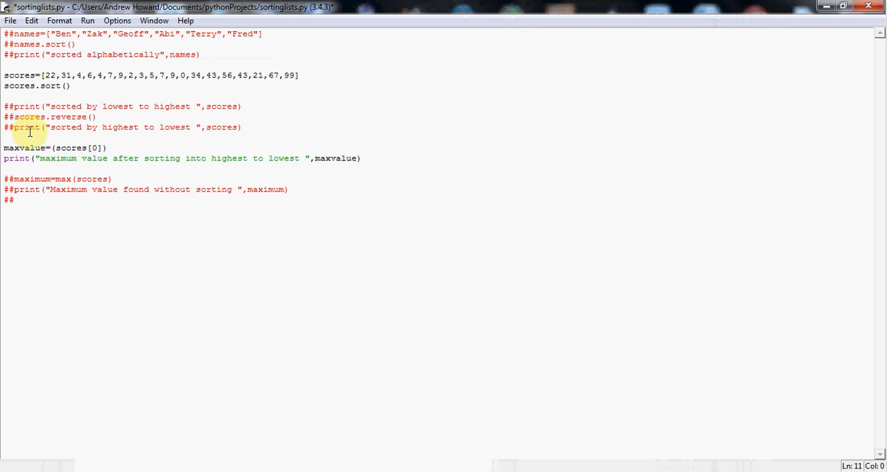
# Make scores.reverse() active before maxvalue=(scores[0]) and its maxvalue print statement
pyautogui.click(17, 117)
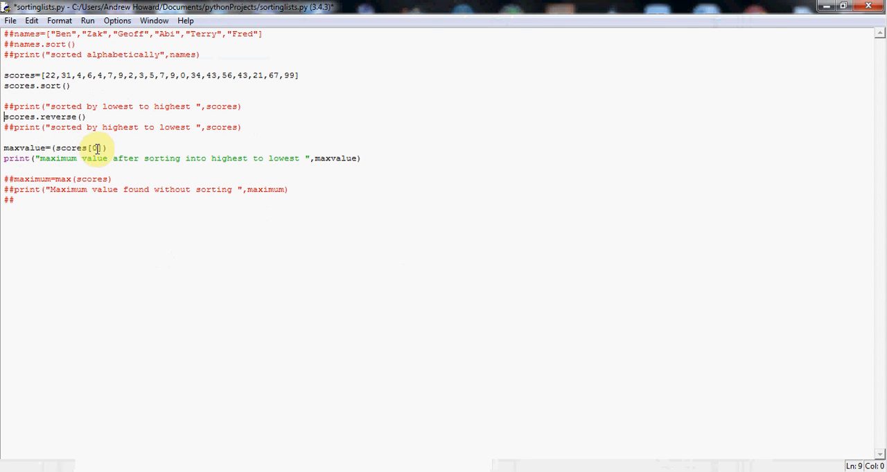
pyautogui.doubleClick(20, 147)
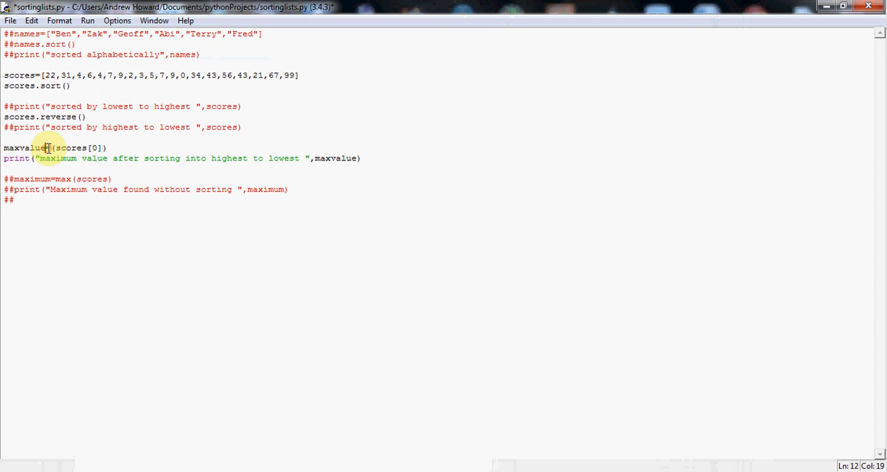
pyautogui.doubleClick(27, 147)
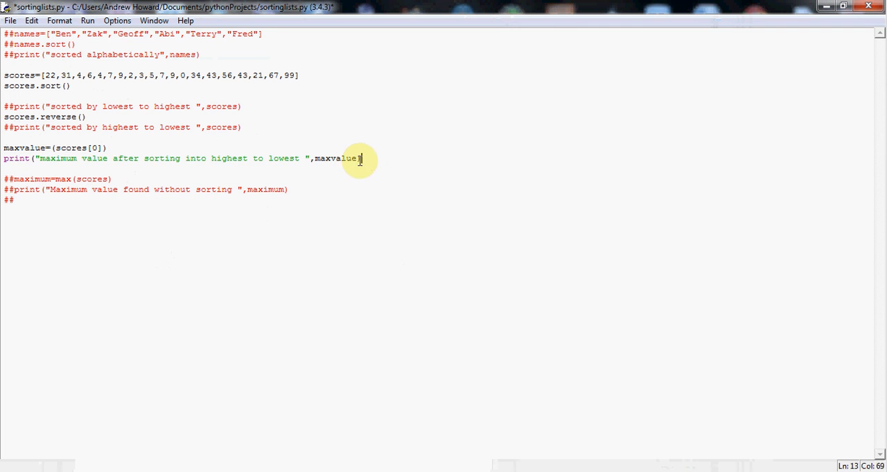
pyautogui.doubleClick(335, 158)
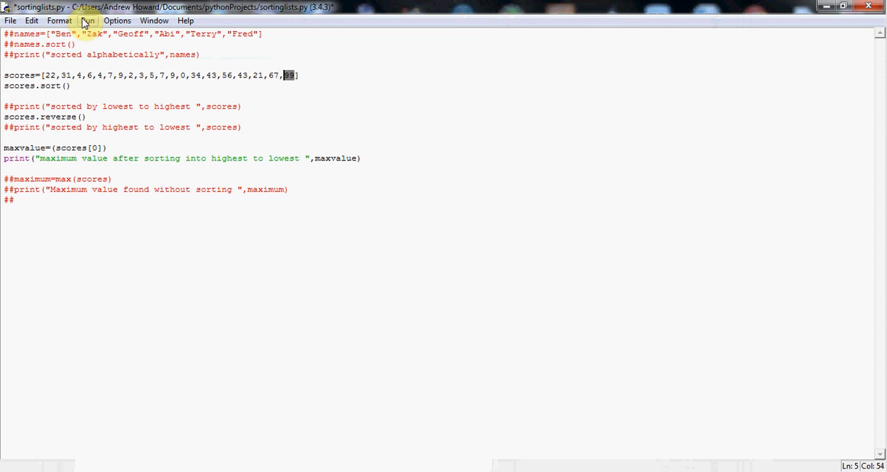
# Save and run the script, showing maximum value 99, then close the output window
pyautogui.click(89, 19)
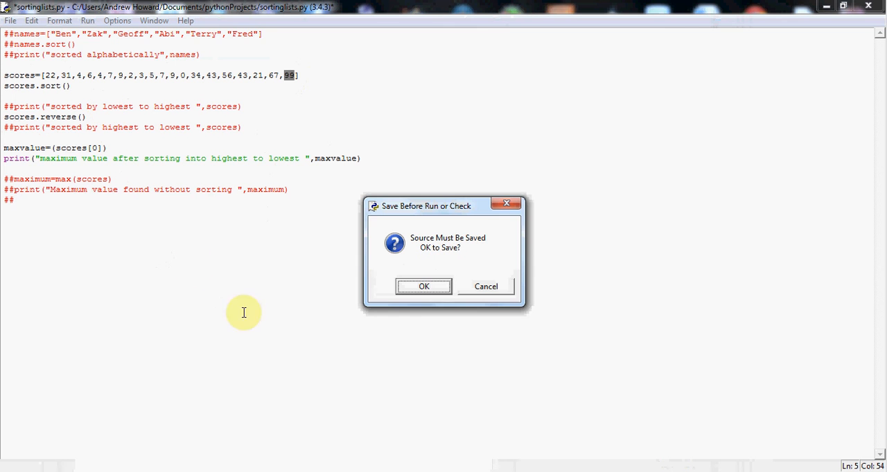
pyautogui.click(424, 286)
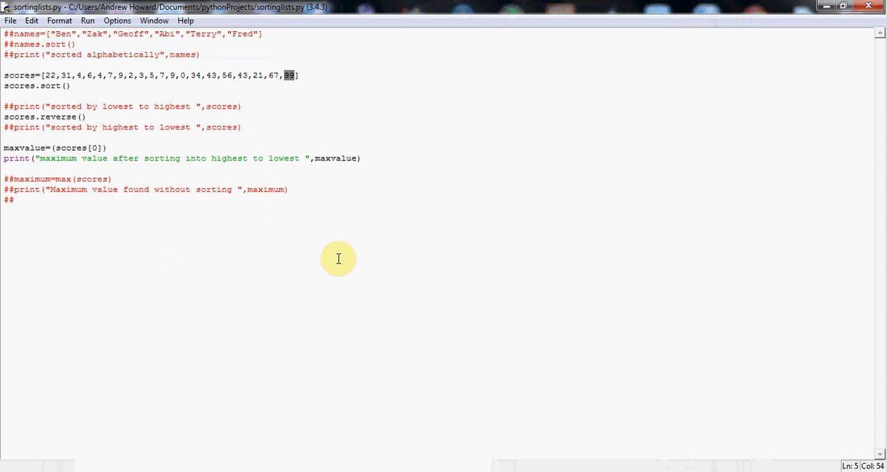
pyautogui.press('F5')
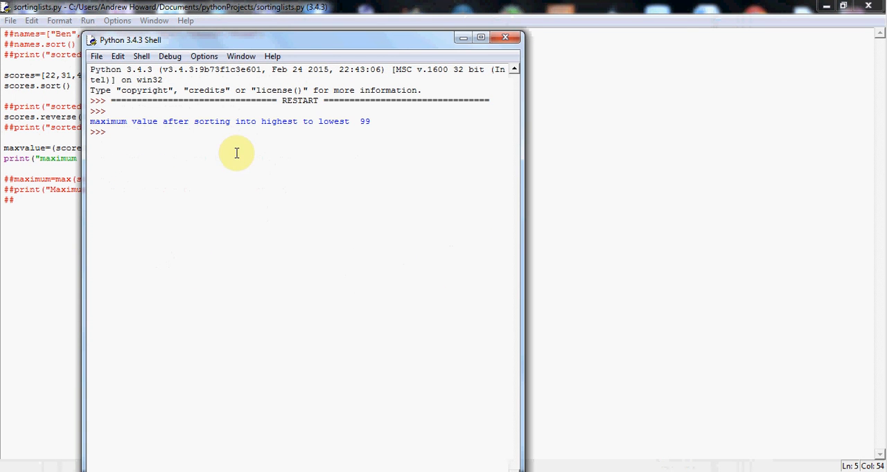
pyautogui.moveTo(279, 121)
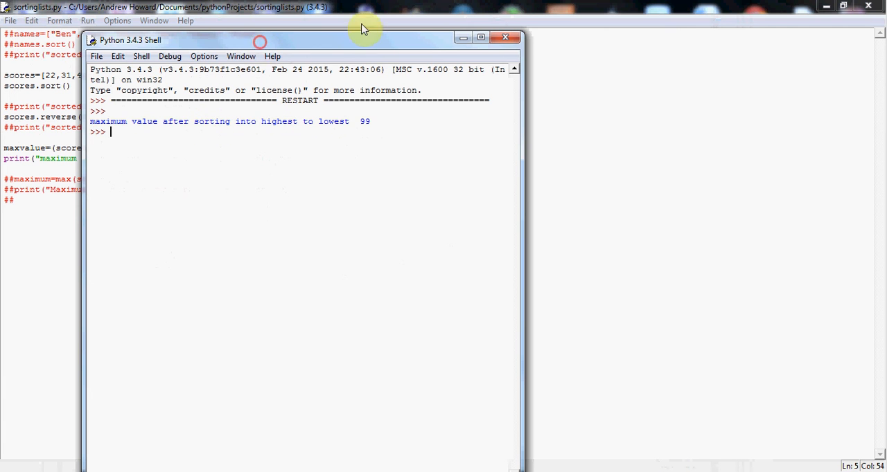
pyautogui.moveTo(260, 41); pyautogui.dragTo(481, 69)
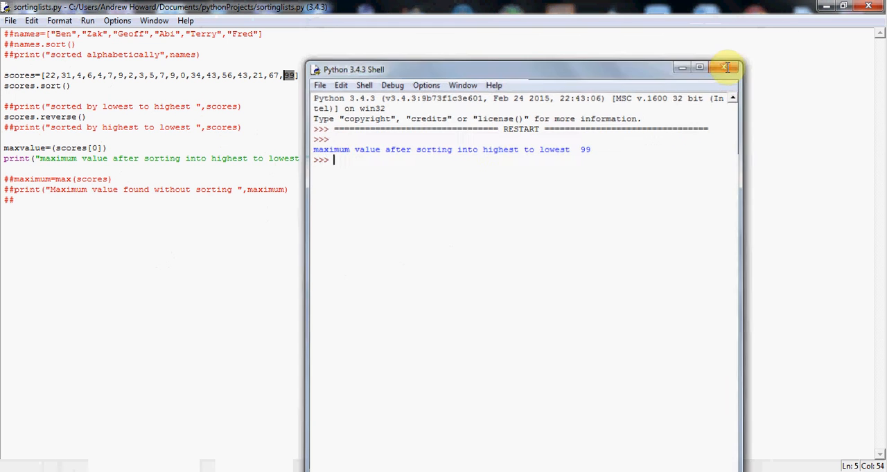
pyautogui.click(723, 65)
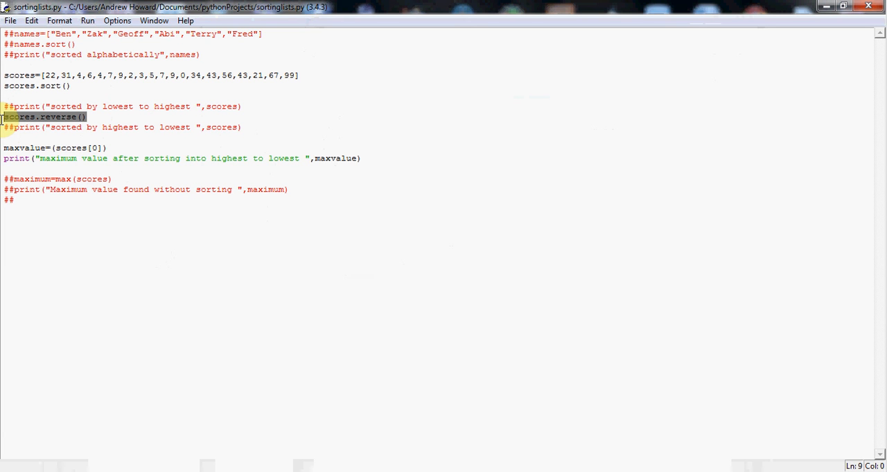
pyautogui.moveTo(361, 161)
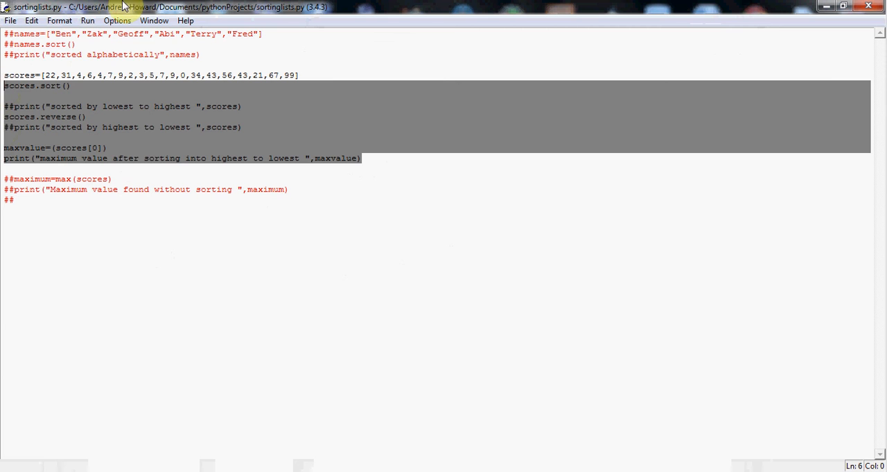
# Comment out the sort, reverse and scores[0] block, then select the max() lines to reactivate
pyautogui.click(59, 20)
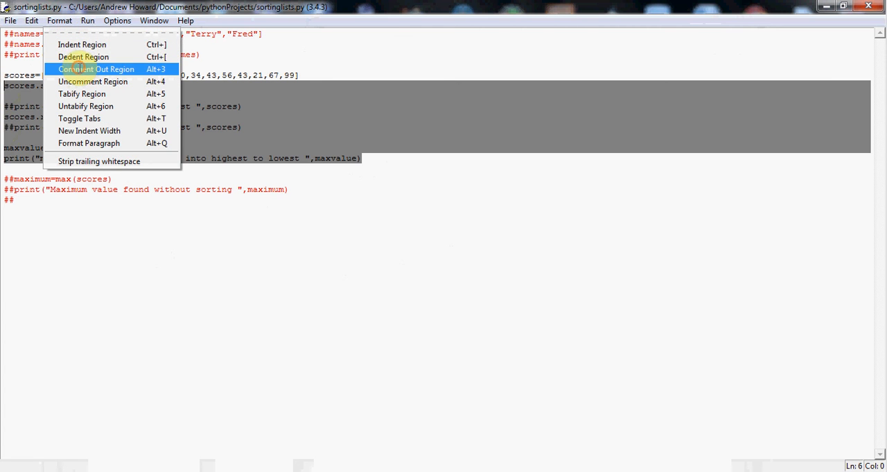
pyautogui.click(95, 68)
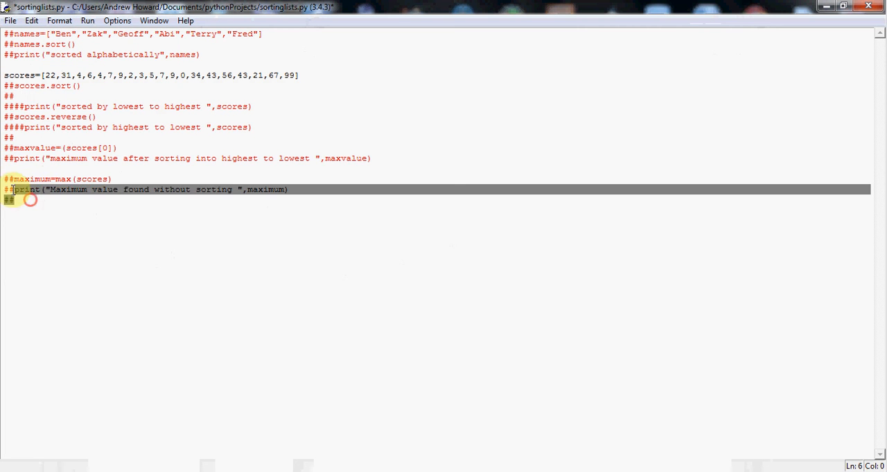
pyautogui.click(46, 20)
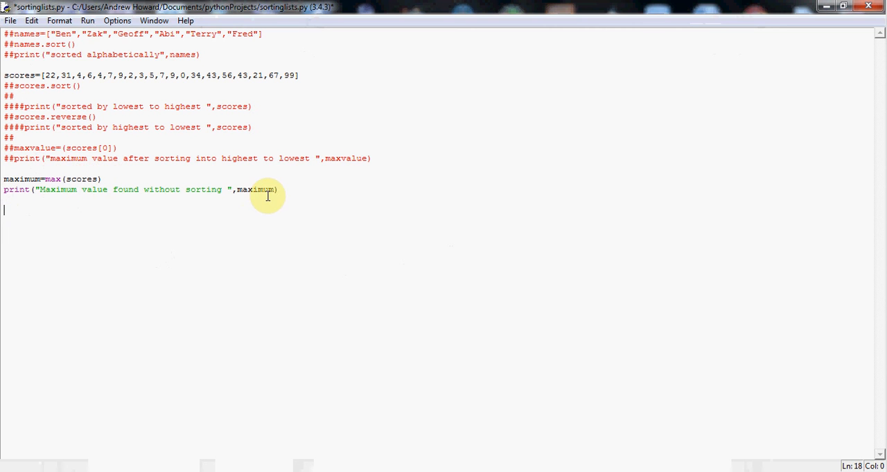
pyautogui.moveTo(275, 194)
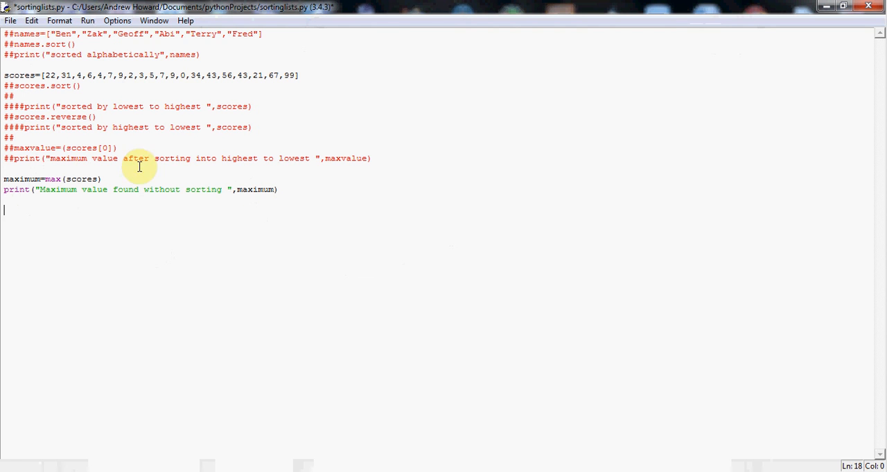
pyautogui.moveTo(186, 189)
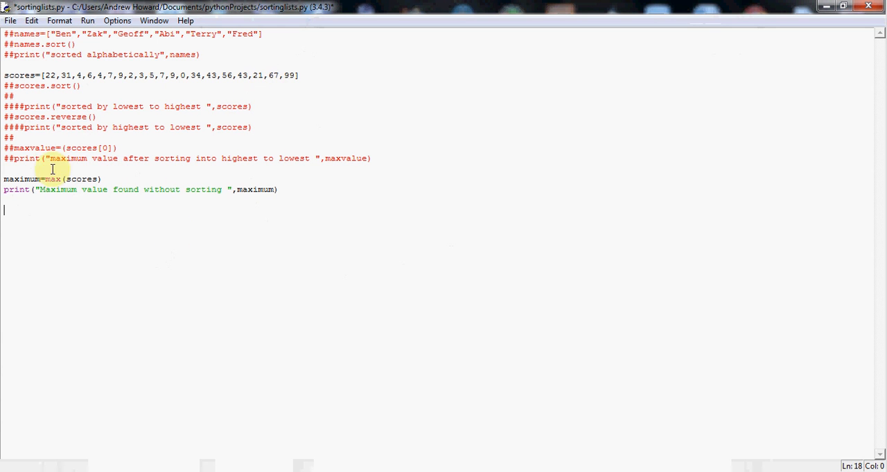
pyautogui.moveTo(265, 189)
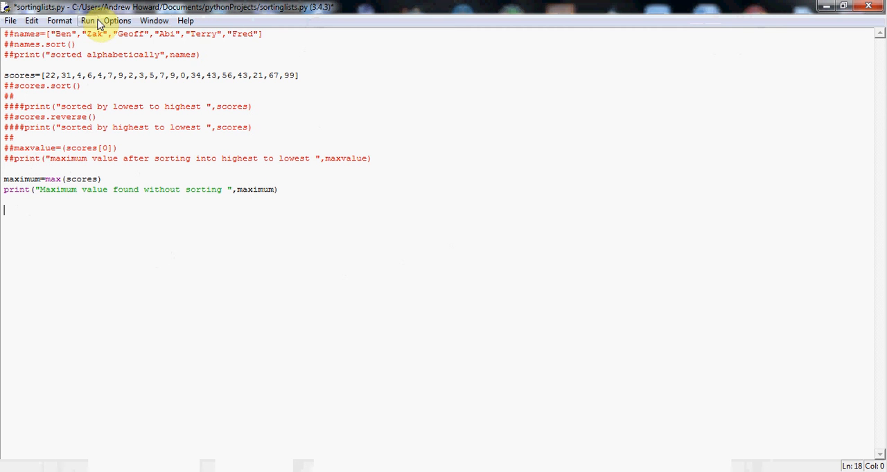
# Run Module with the max(scores) version, confirming the save prompt with OK
pyautogui.click(90, 19)
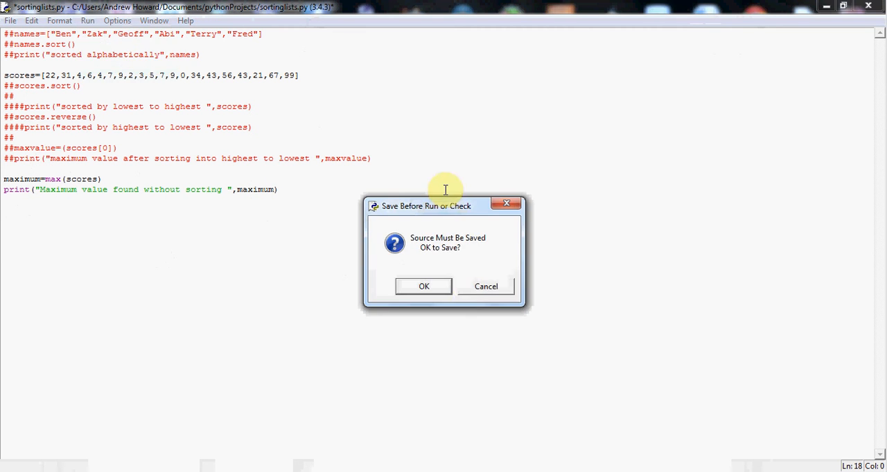
pyautogui.click(423, 286)
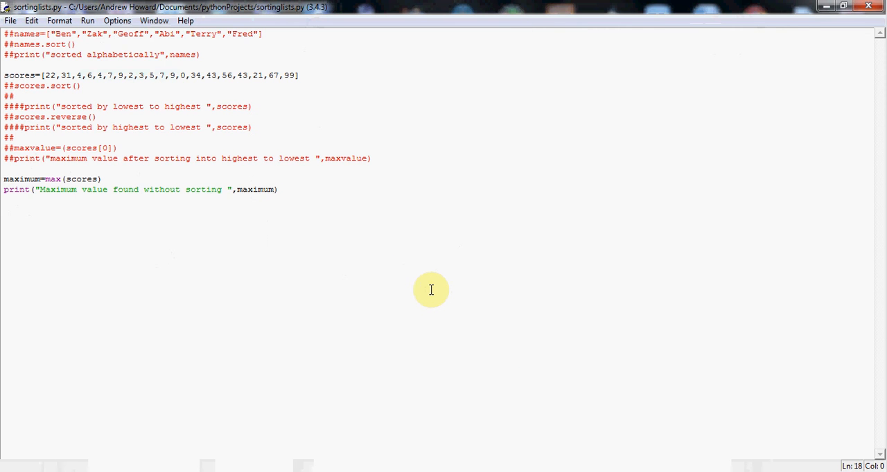
pyautogui.press('F5')
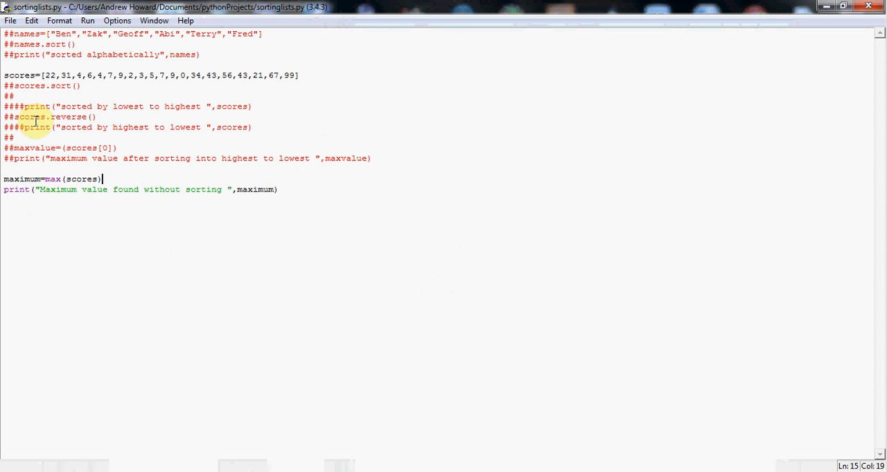
pyautogui.moveTo(62, 148)
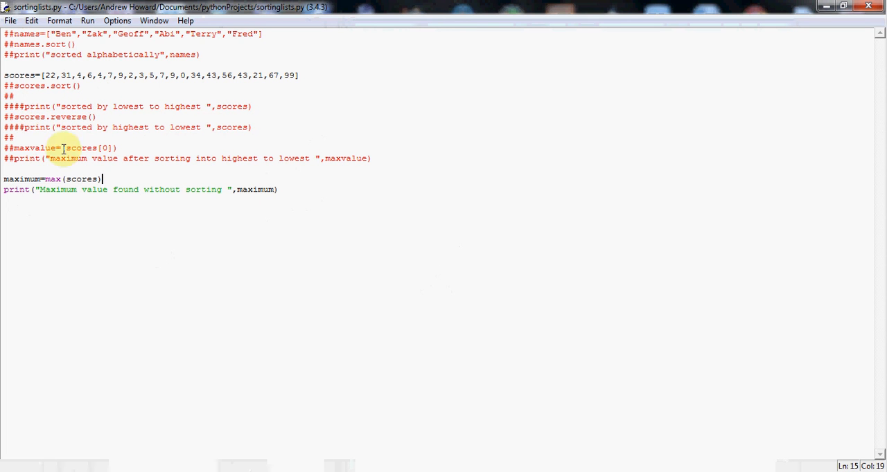